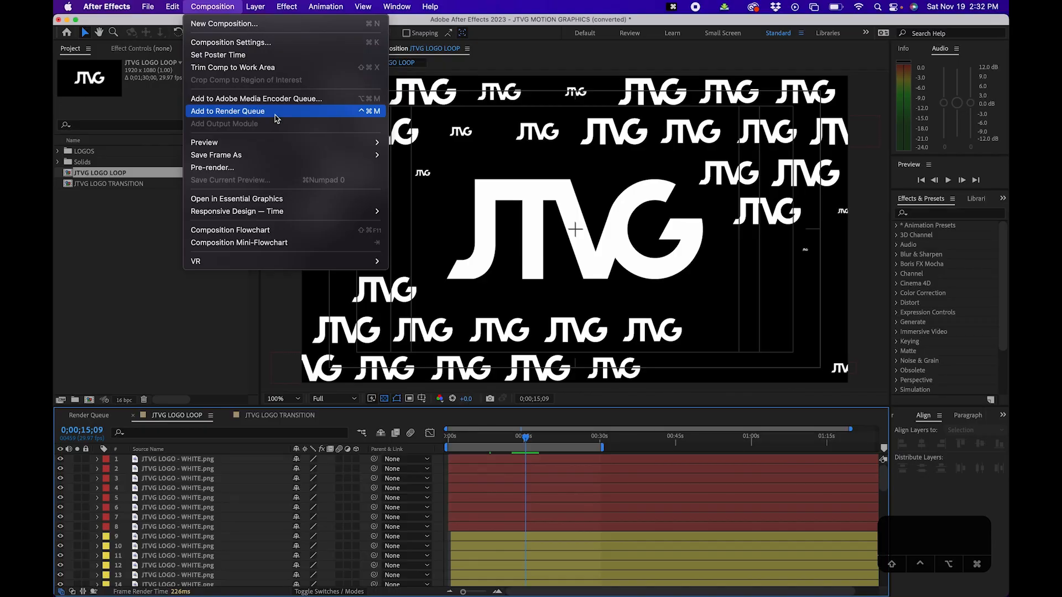
- Queue the JTVG LOGO LOOP composition with the H.264 15 Mbps output preset
click(228, 110)
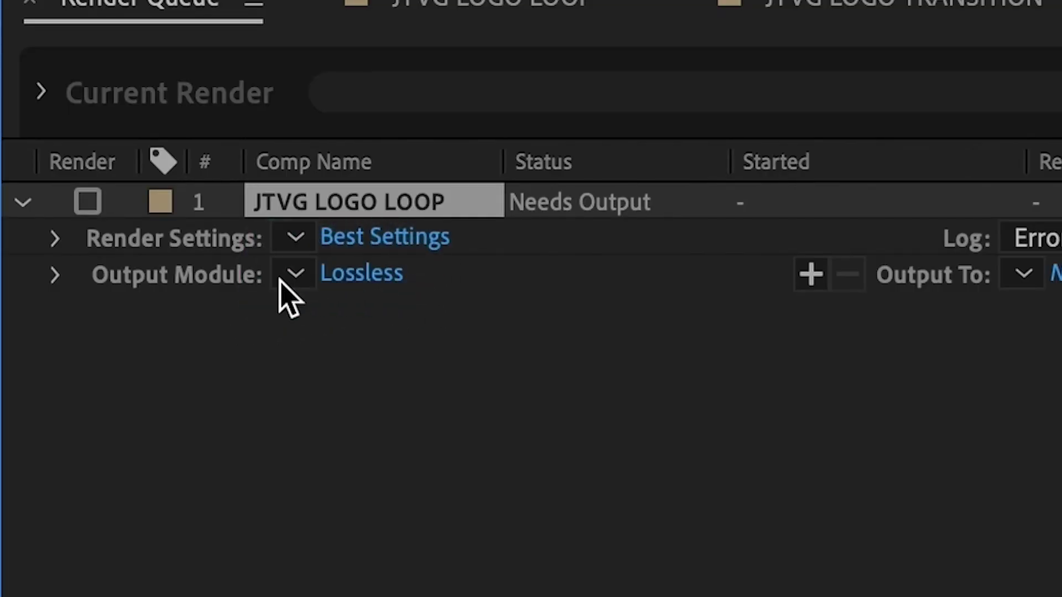
click(293, 274)
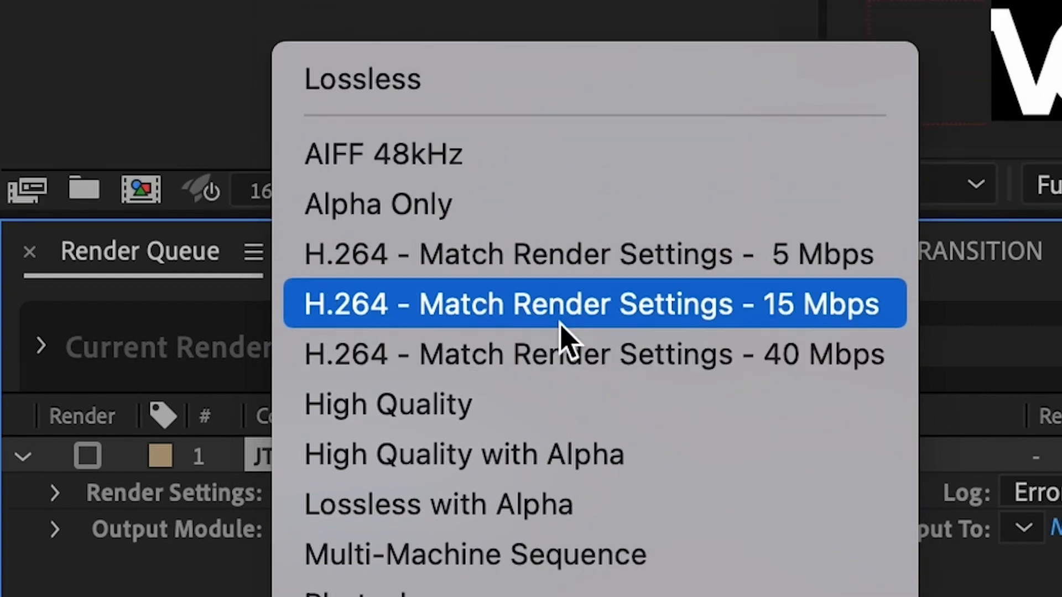
click(575, 303)
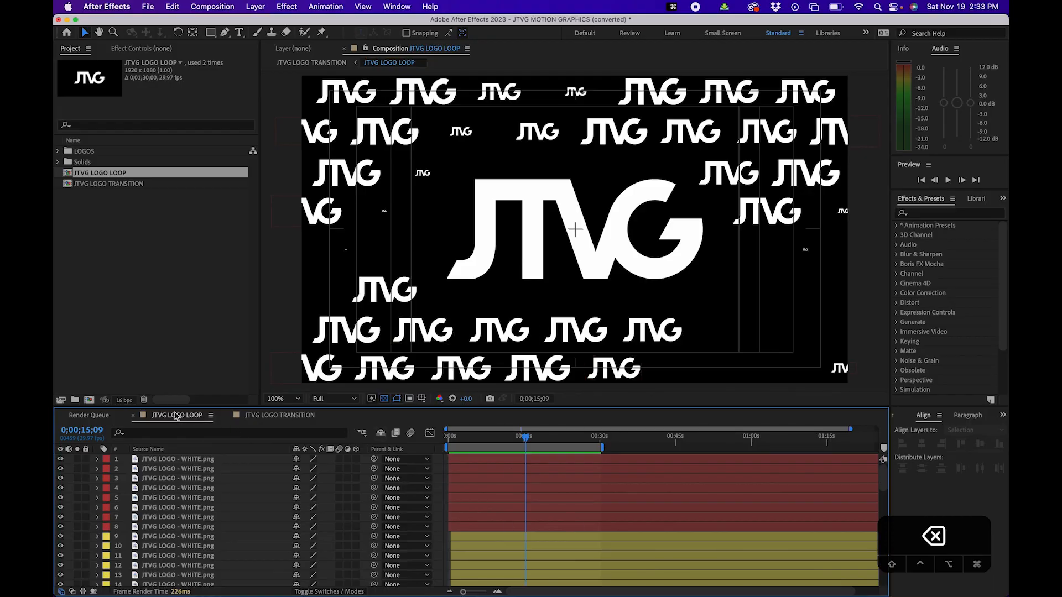
- Open Edit > Templates > Output Module and start a new template
click(172, 6)
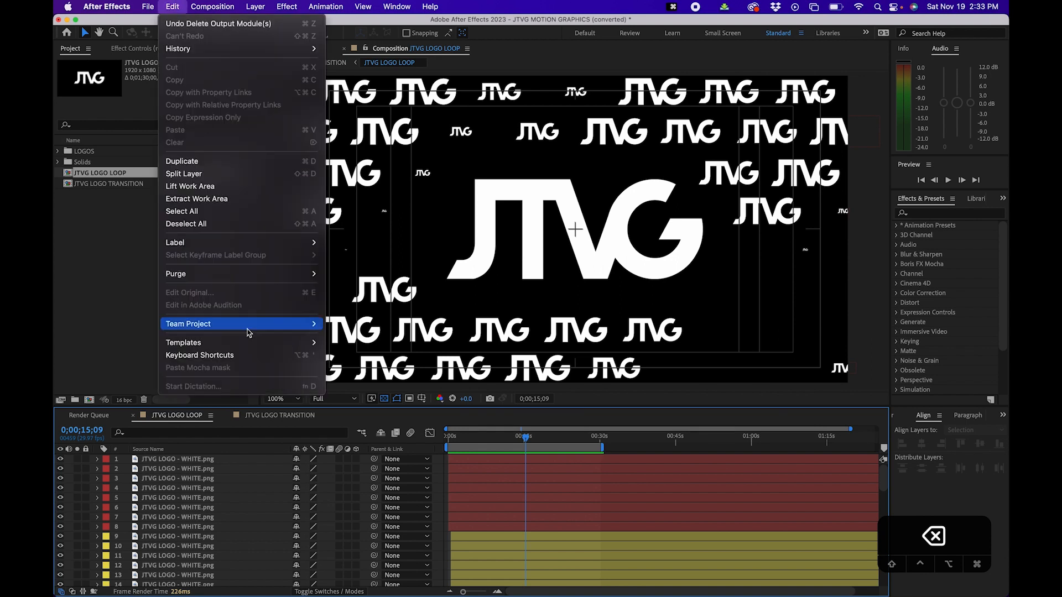
mouse_move(183, 342)
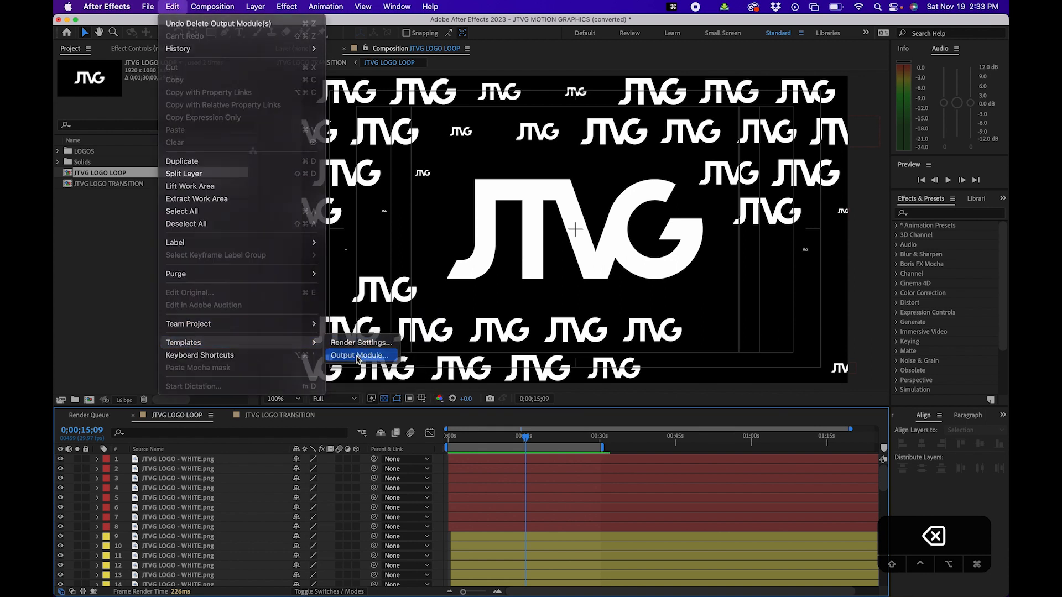
click(360, 356)
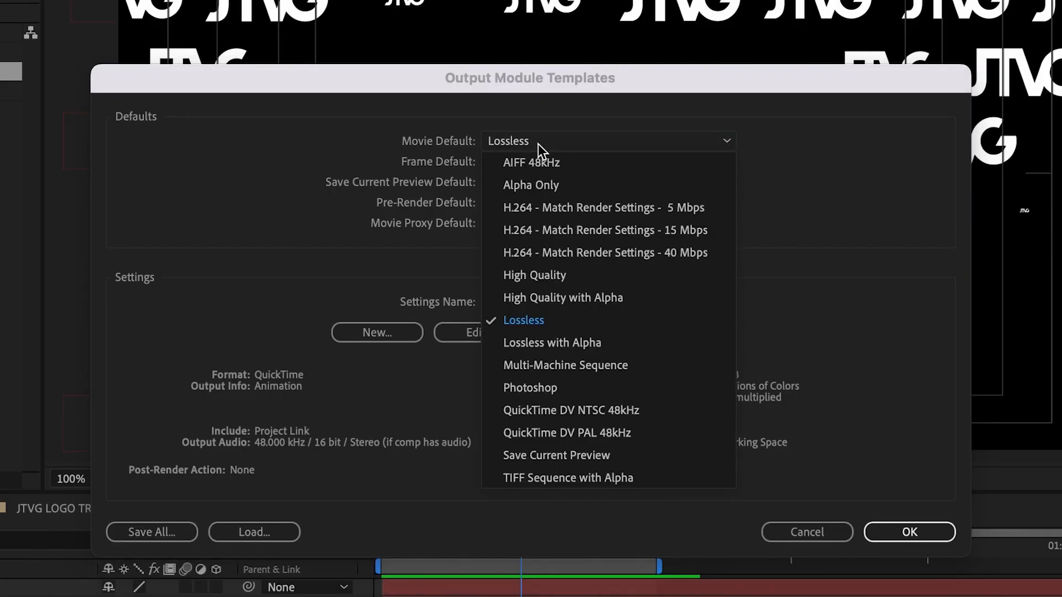
mouse_move(573, 230)
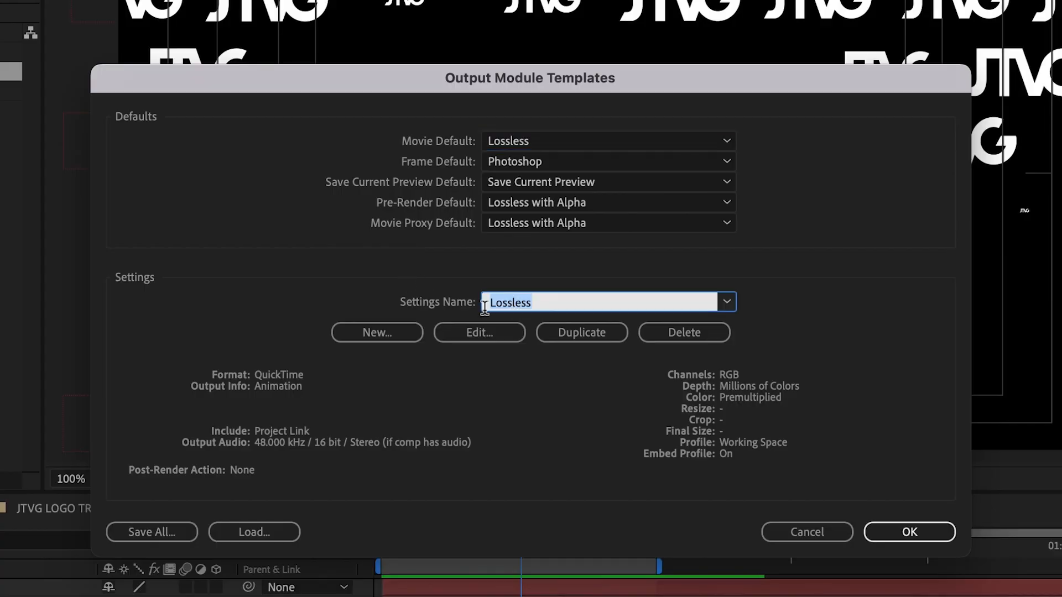
click(479, 333)
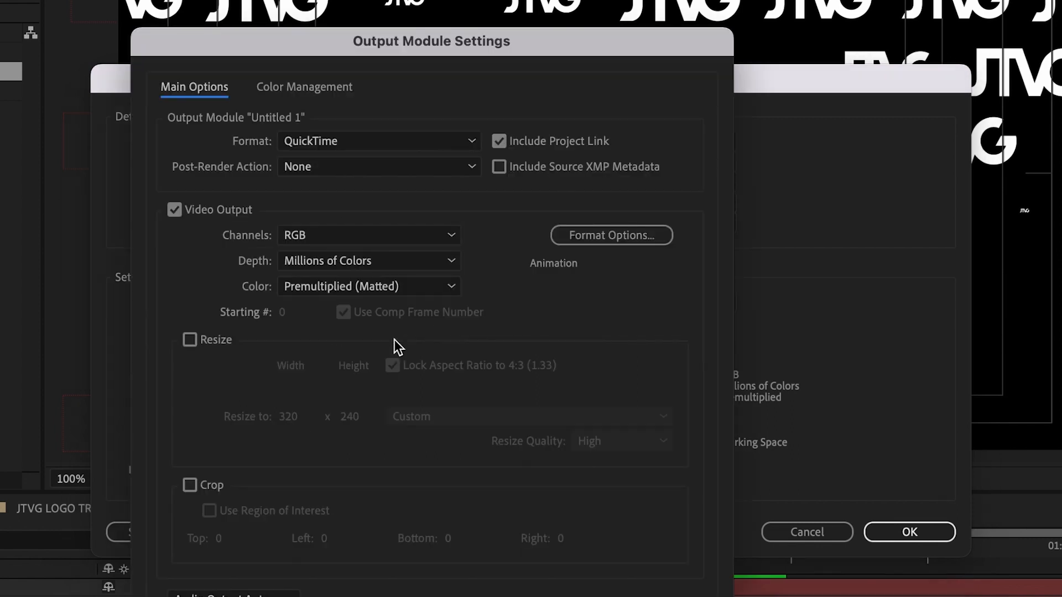
- Set the Untitled 1 template's format to H.264 and view its encoding options
click(378, 141)
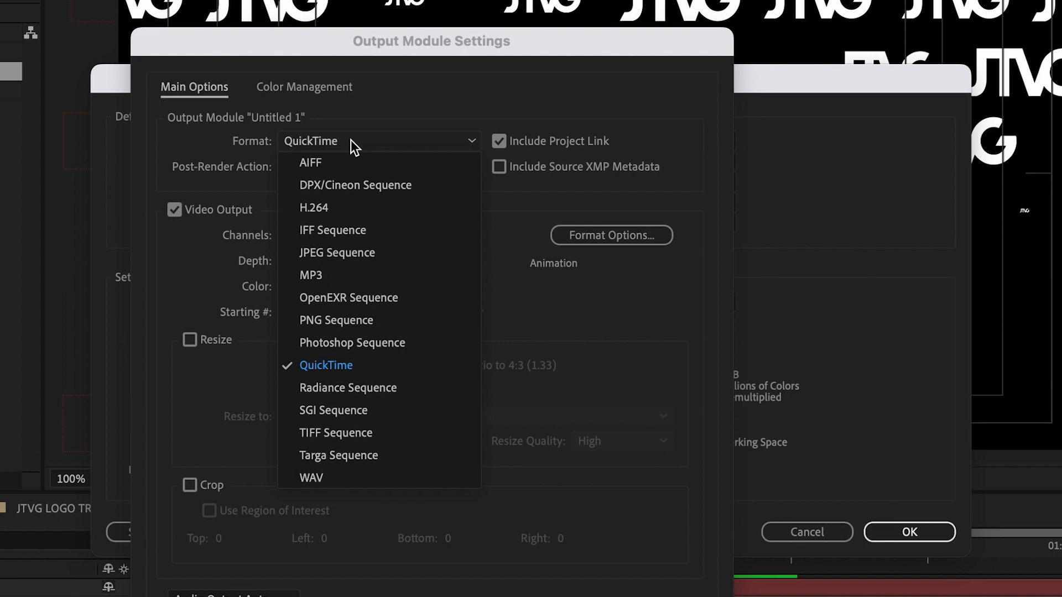
mouse_move(339, 208)
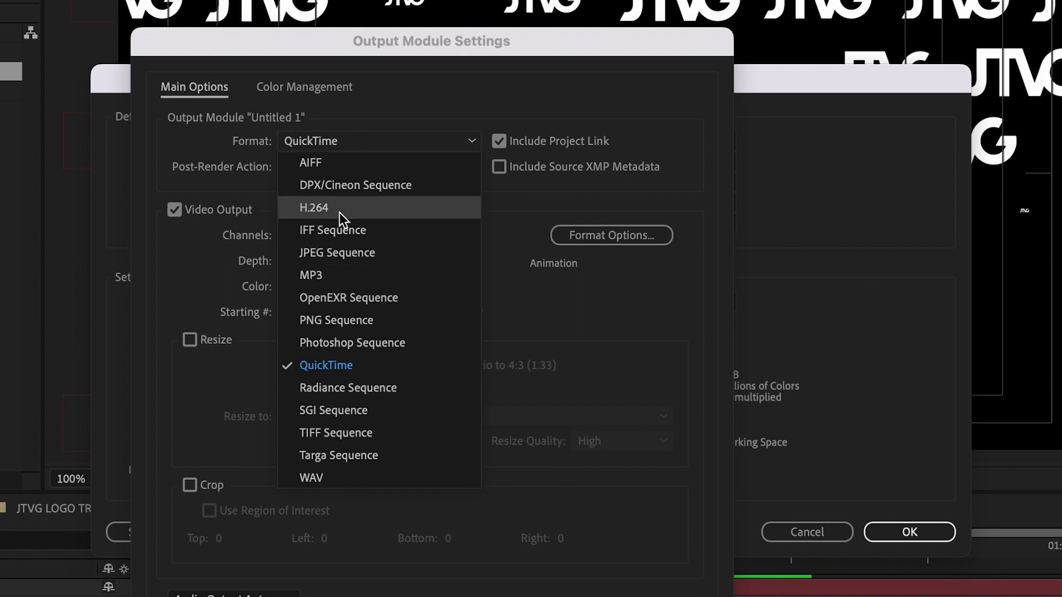
click(314, 207)
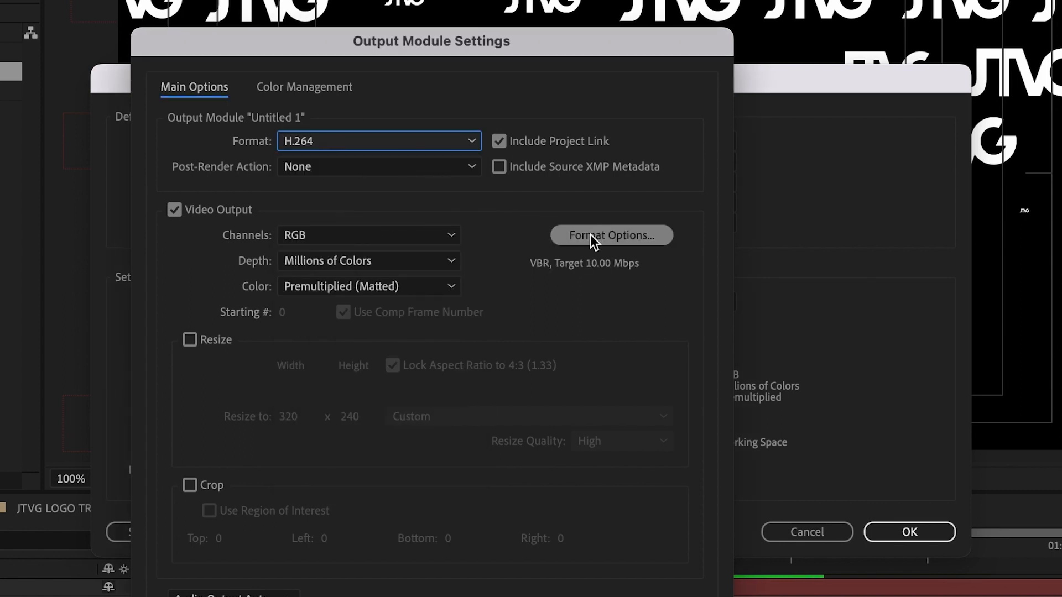
click(610, 235)
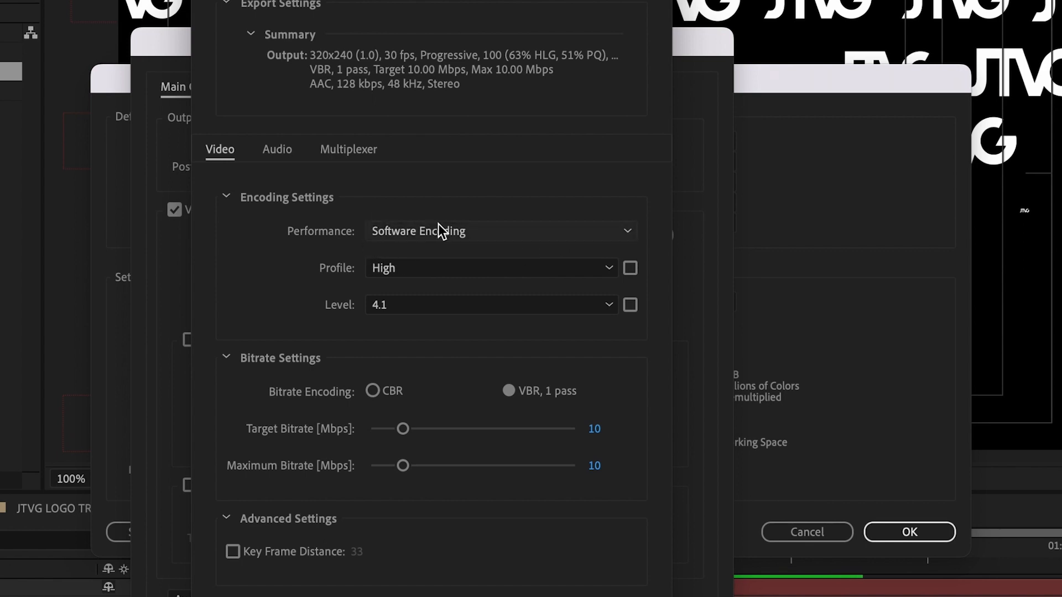
mouse_move(419, 284)
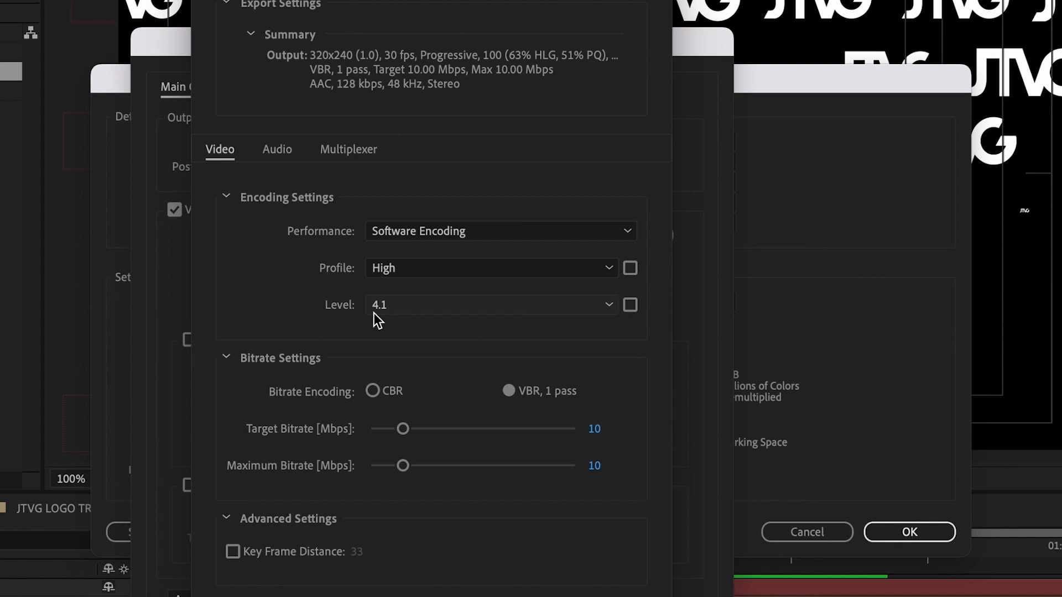
mouse_move(404, 429)
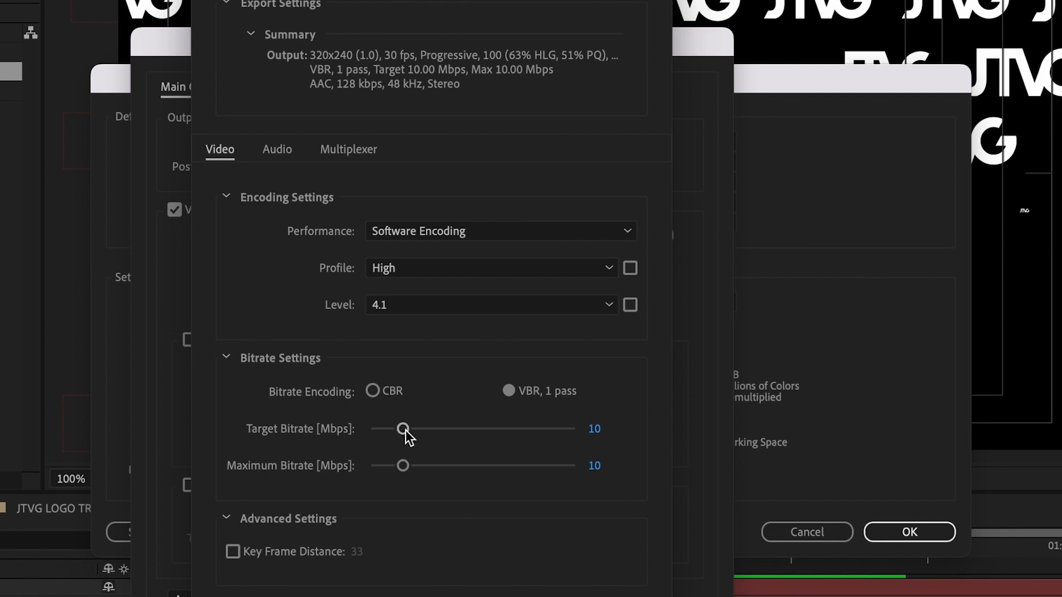
mouse_move(594, 437)
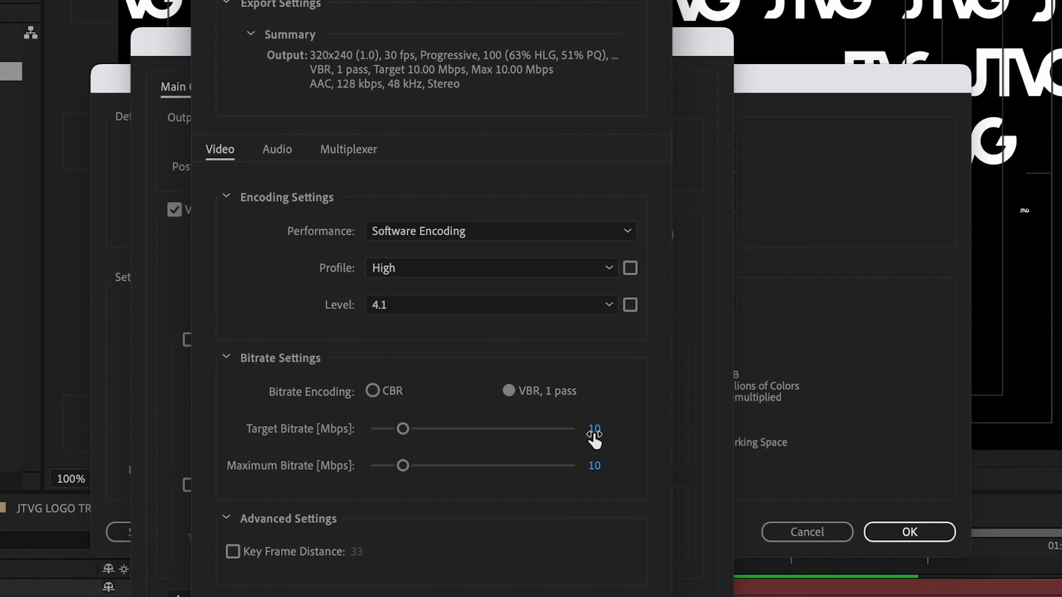
mouse_move(553, 522)
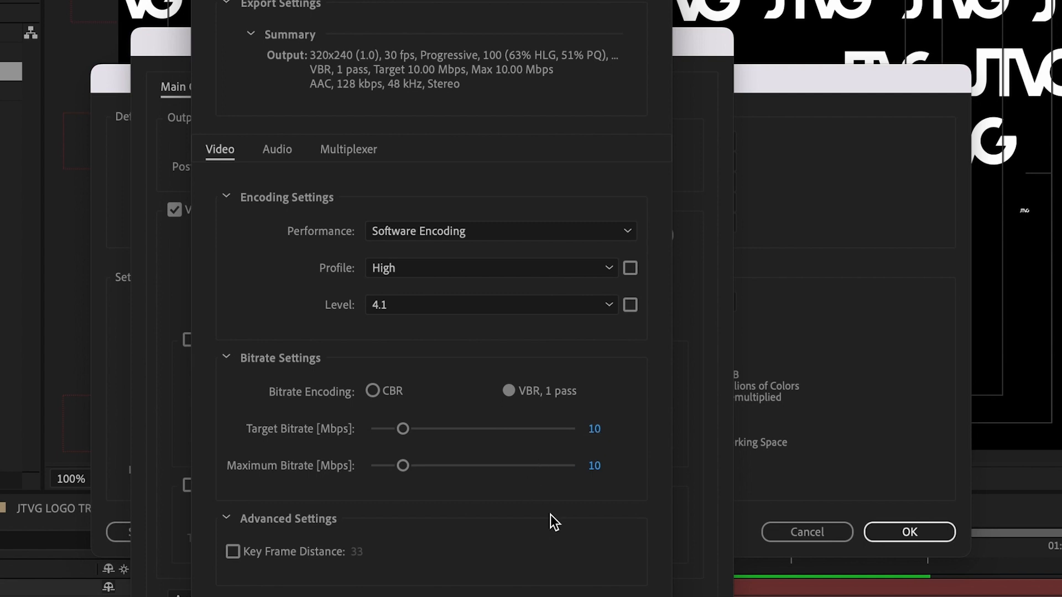
- Confirm the H.264 output settings and make Untitled 1 the Movie Default
click(909, 531)
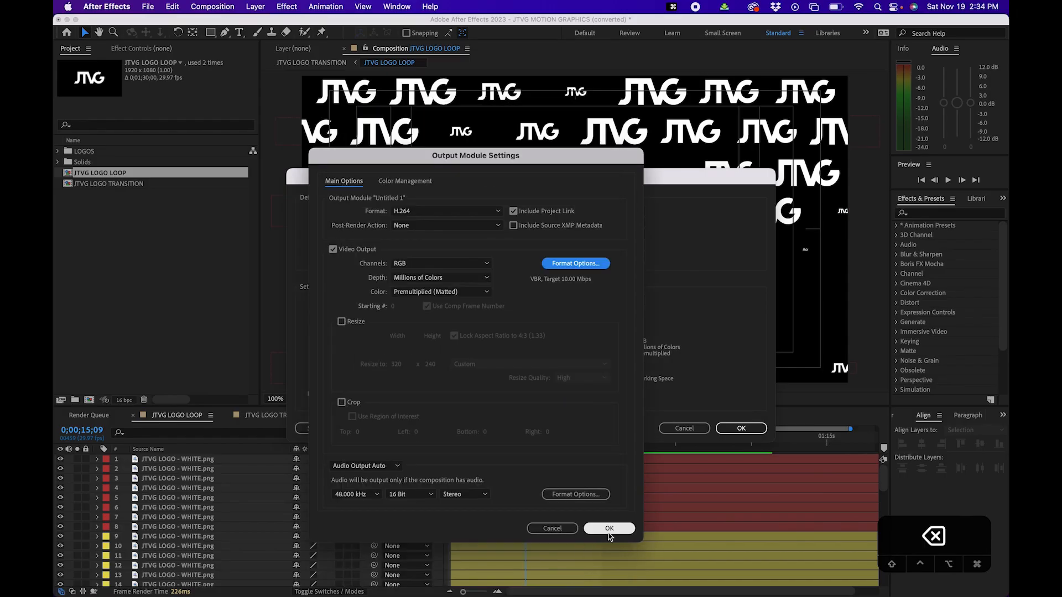
click(607, 528)
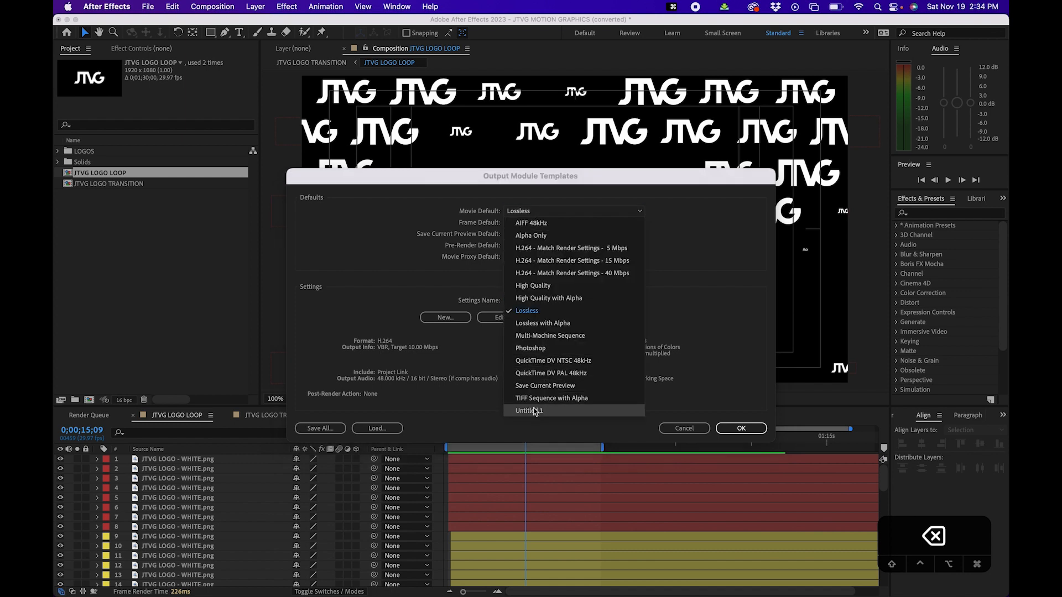
click(530, 411)
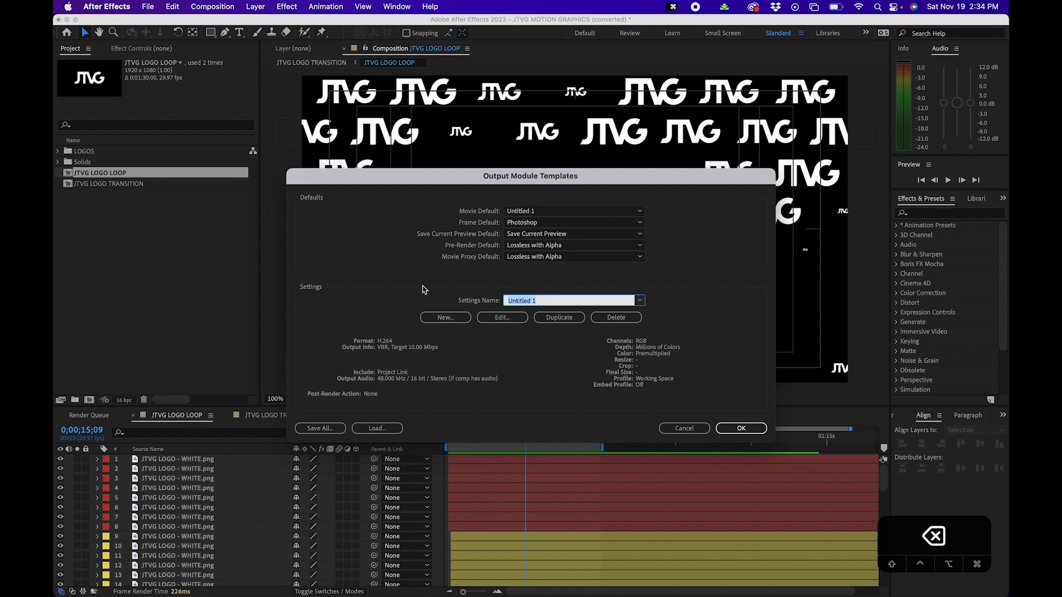
- Rename the template 'Best H.264 Settings', confirm, and view the Render Queue
text(Best H.264 Settings)
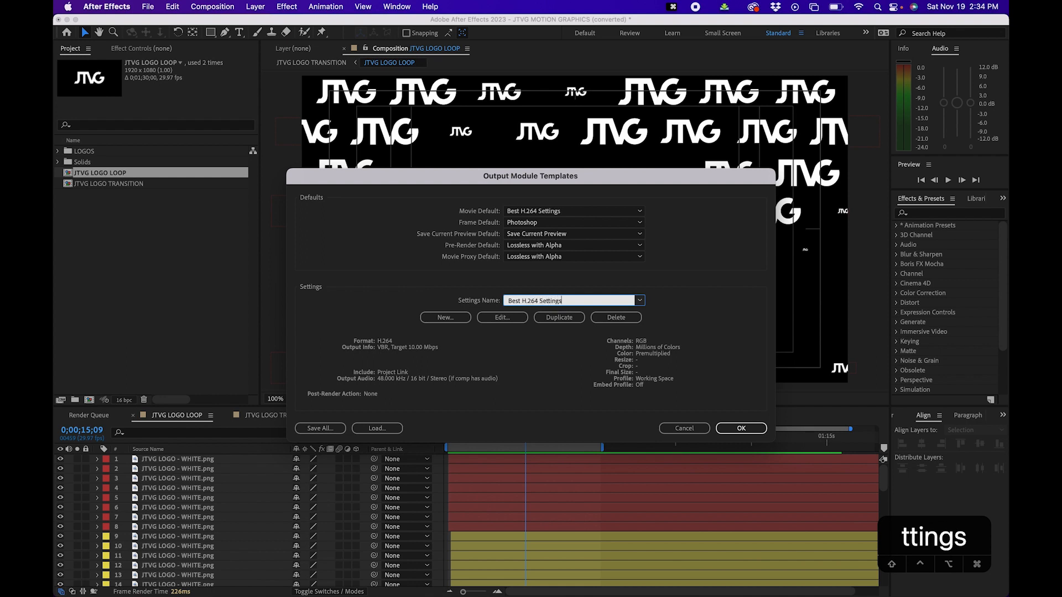
click(740, 428)
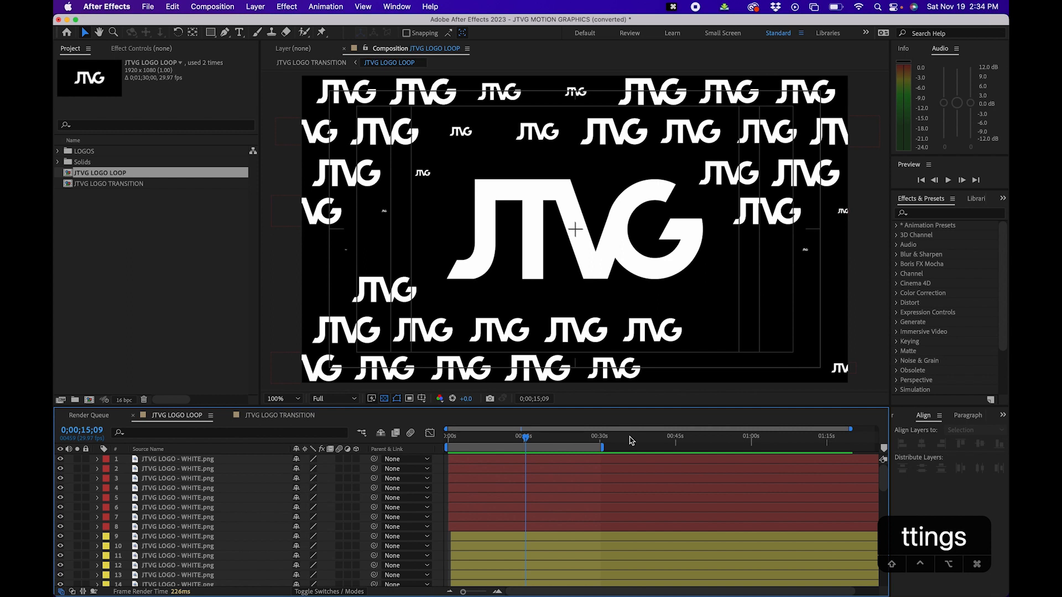
click(89, 416)
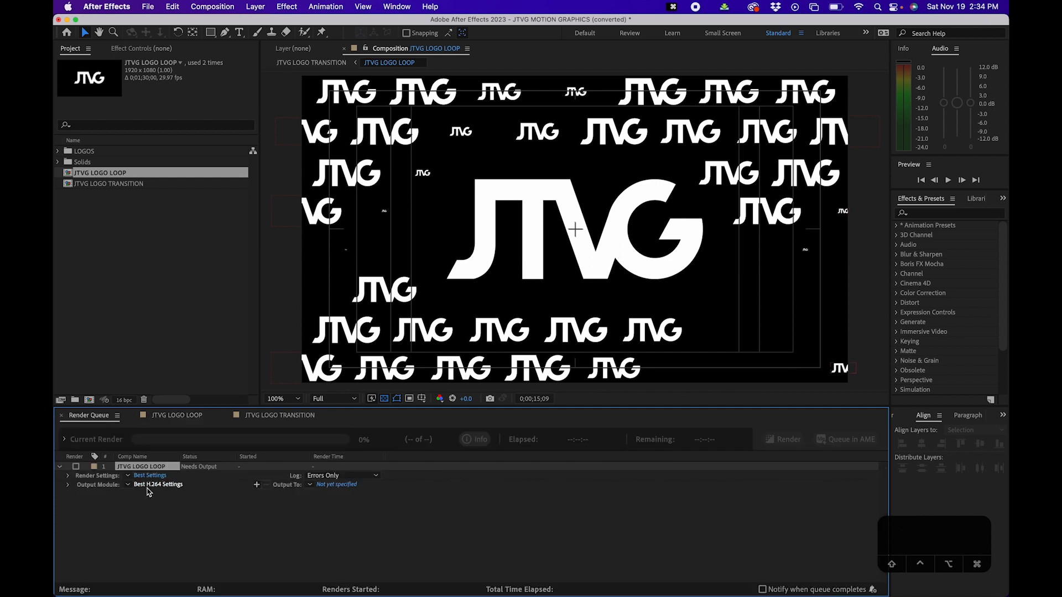